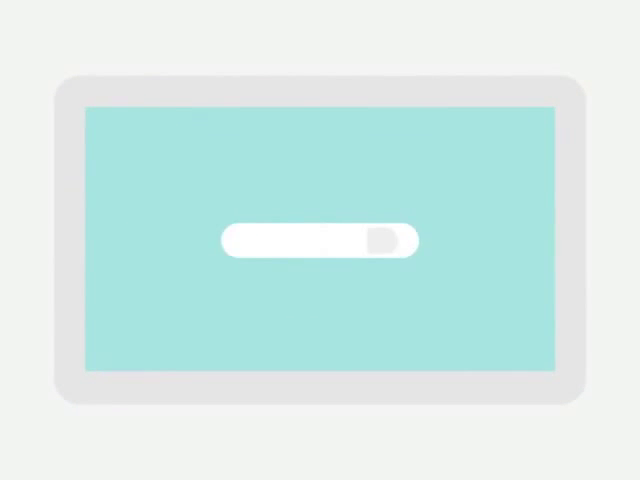
pyautogui.write('Best book store in my cit')
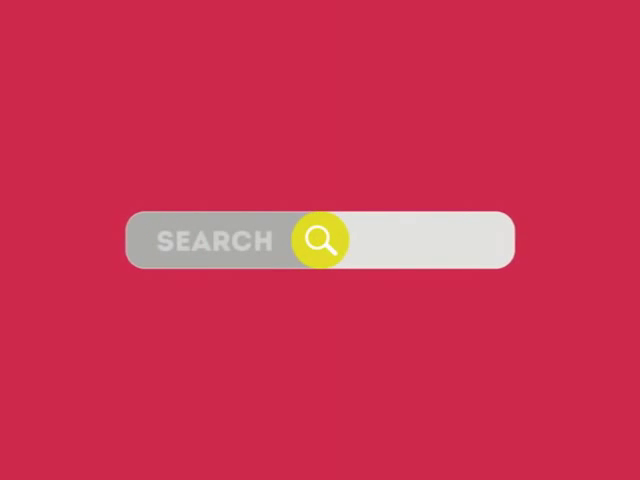
pyautogui.click(320, 240)
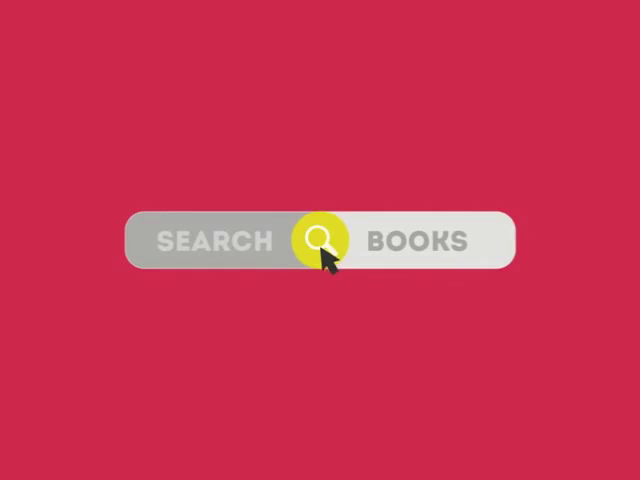
pyautogui.click(320, 242)
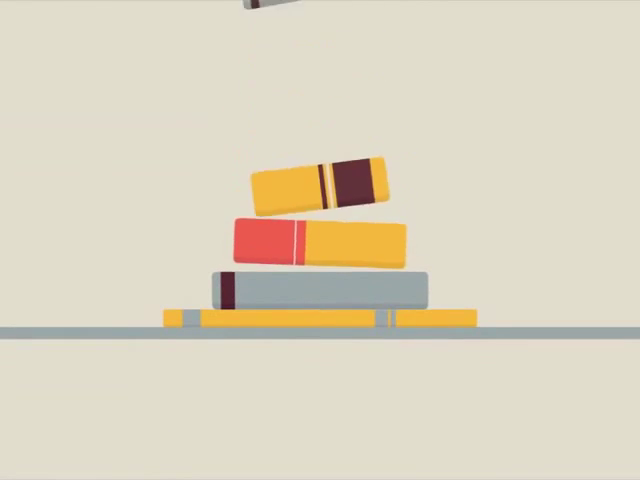